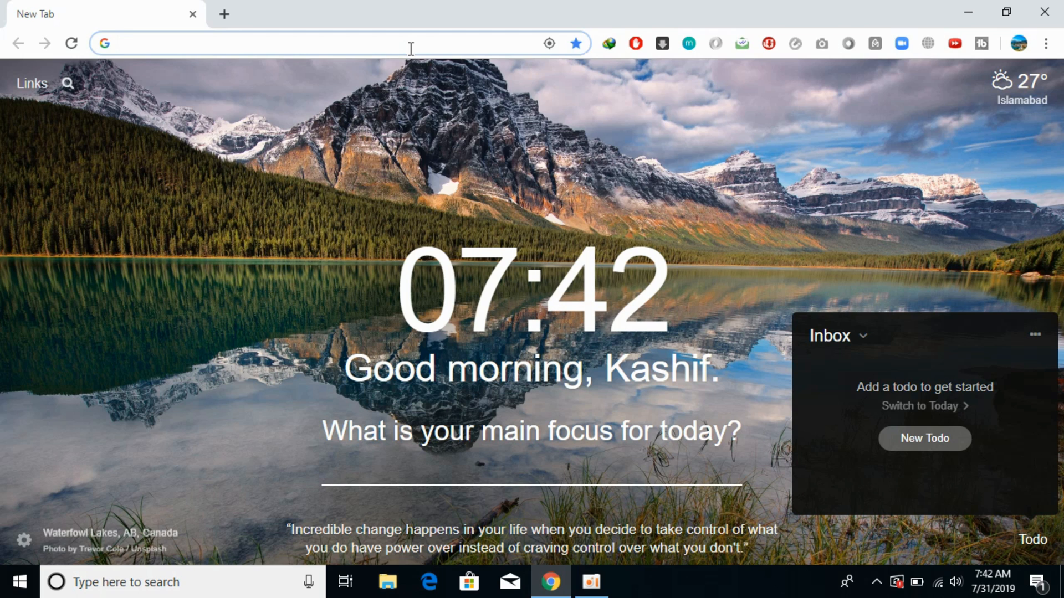
Search Google for 'softether' and download the SoftEther VPN Client + VPN Gate Client Plugin zip from vpngate.net.
type("softether+vpn+gate&oq=softether&aqs=chro...")
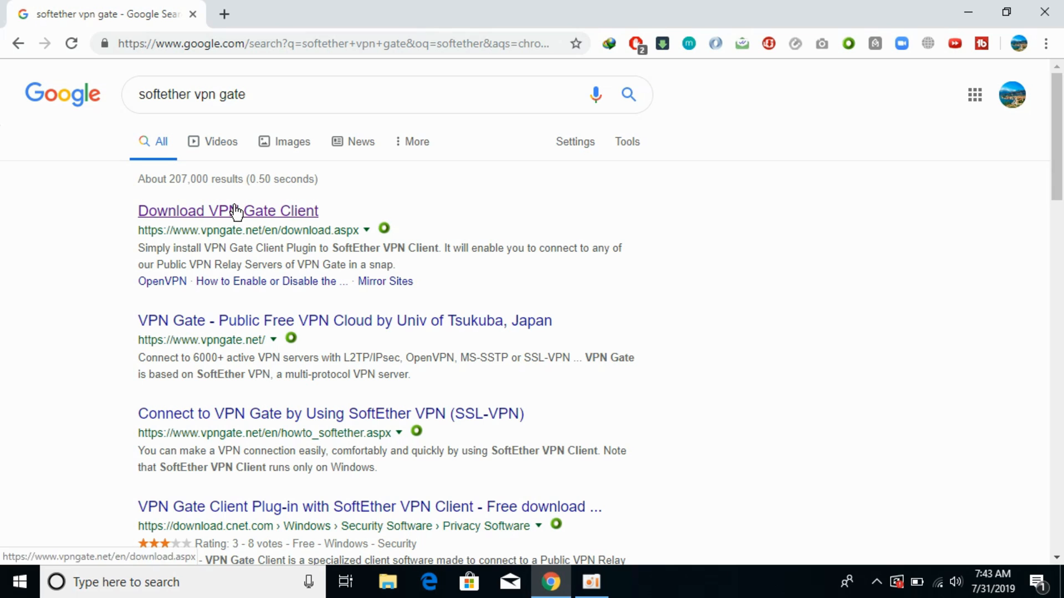
left_click(227, 211)
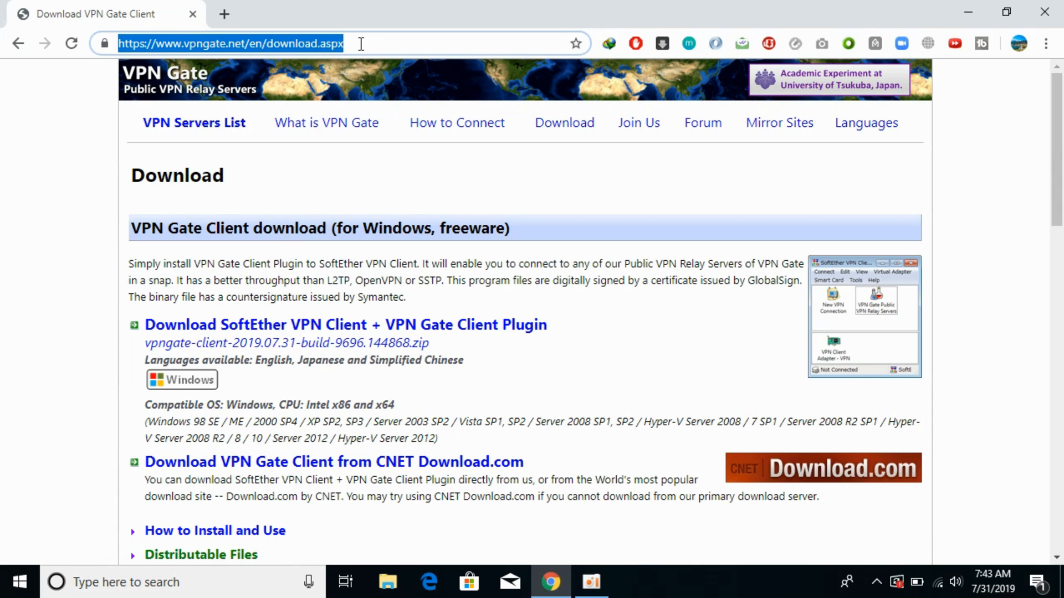
mouse_move(105, 253)
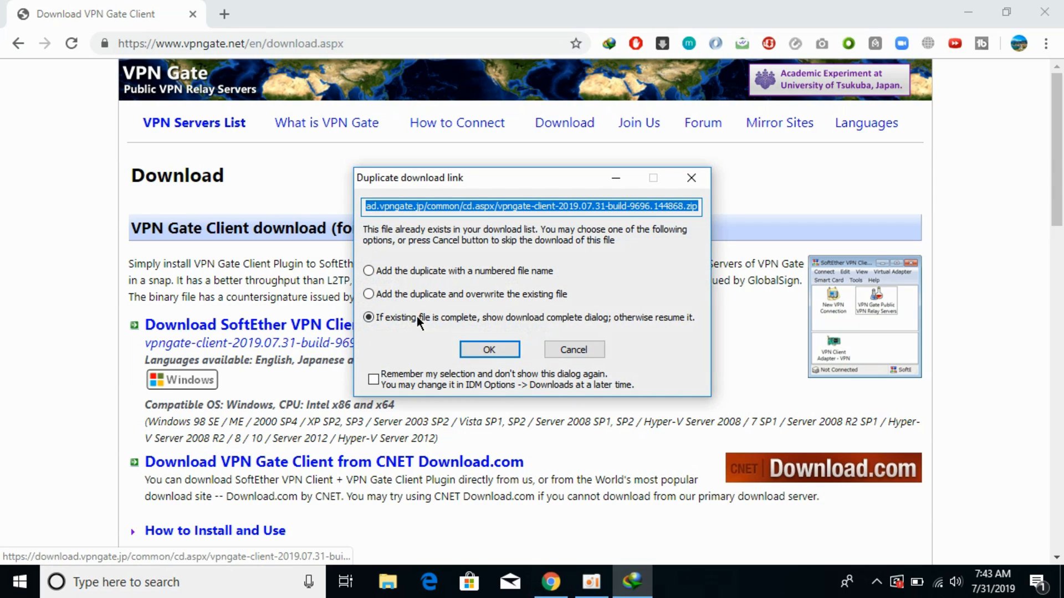
left_click(489, 349)
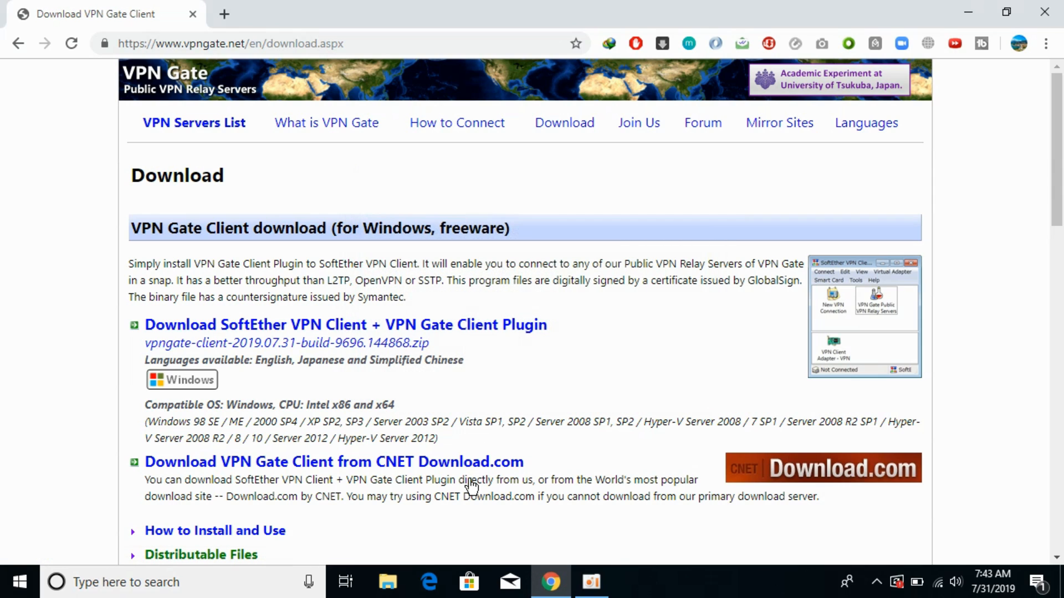
Move the vpngate-client-2019.07.31-build-9696.144868 zip from Downloads\Compressed to the root of C:, granting administrator permission.
left_click(388, 582)
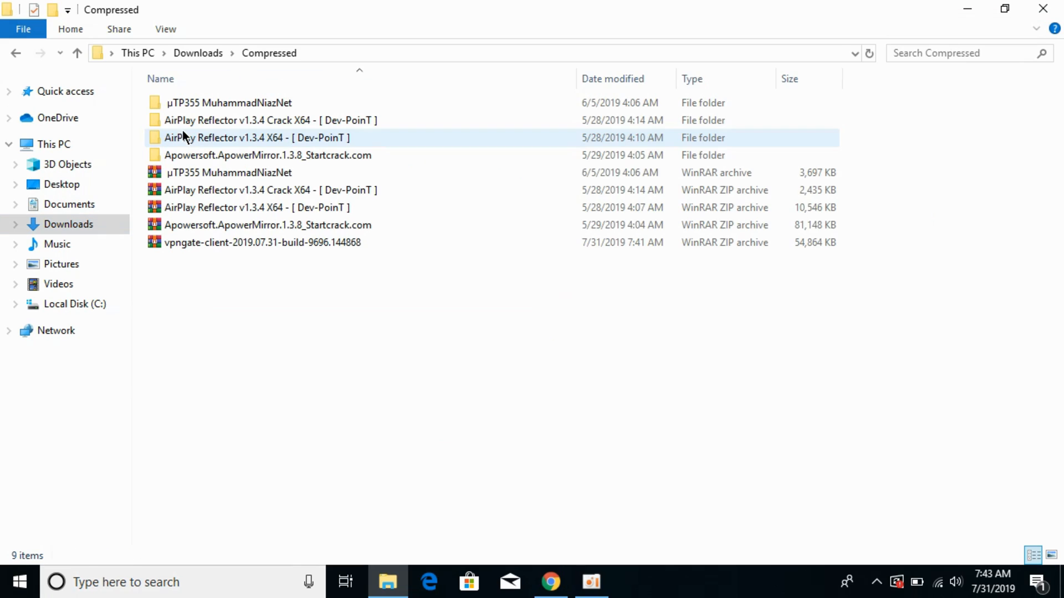
left_click(263, 242)
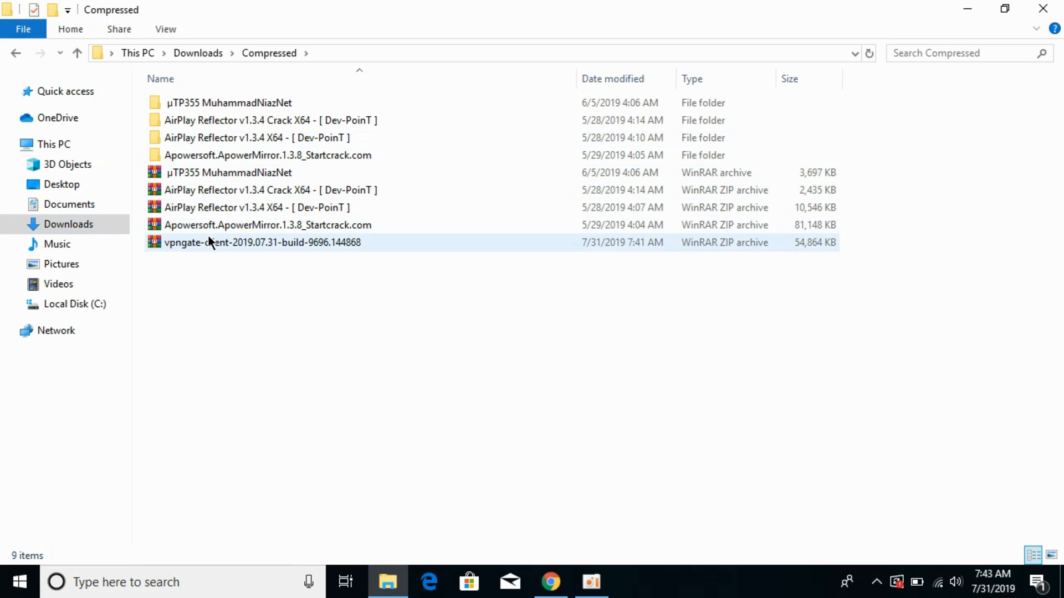
left_click(262, 242)
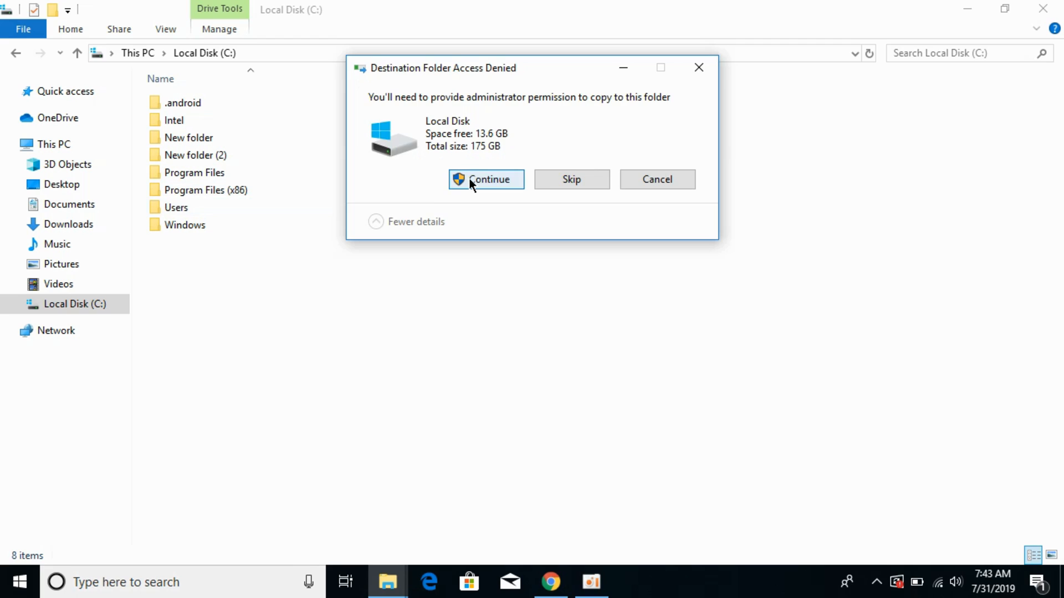
left_click(487, 179)
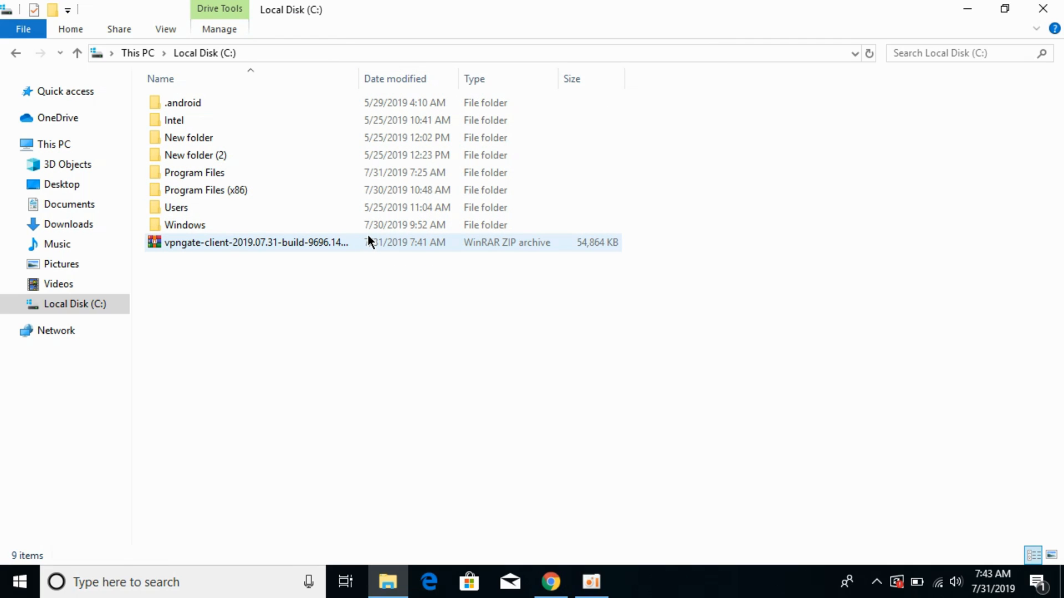
Unpack the vpngate-client zip in WinRAR into C:\, dismissing the license purchase reminder.
left_click(257, 242)
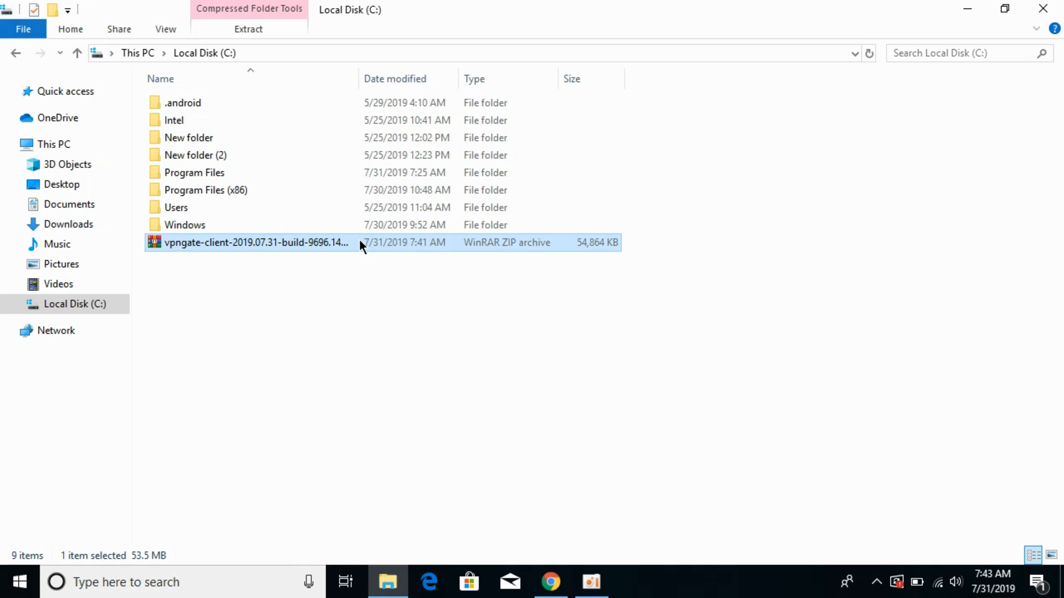
double_click(256, 242)
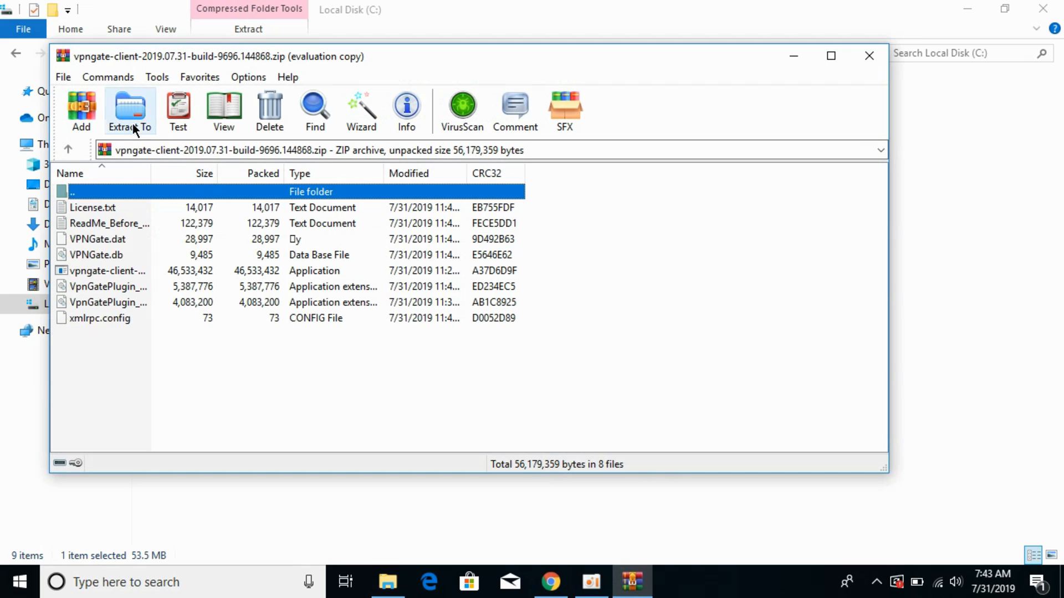
left_click(129, 111)
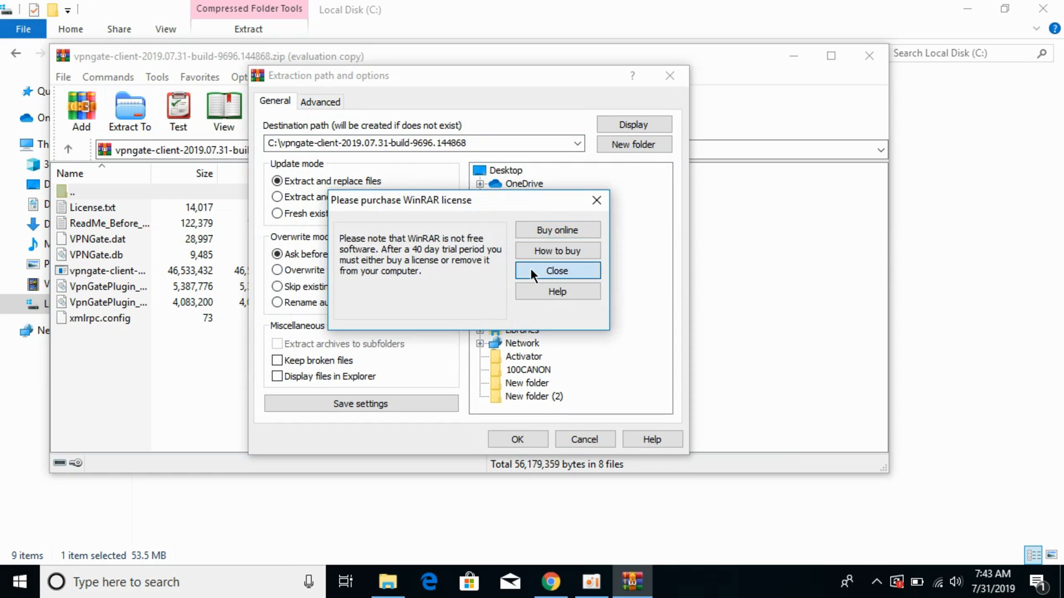
left_click(556, 271)
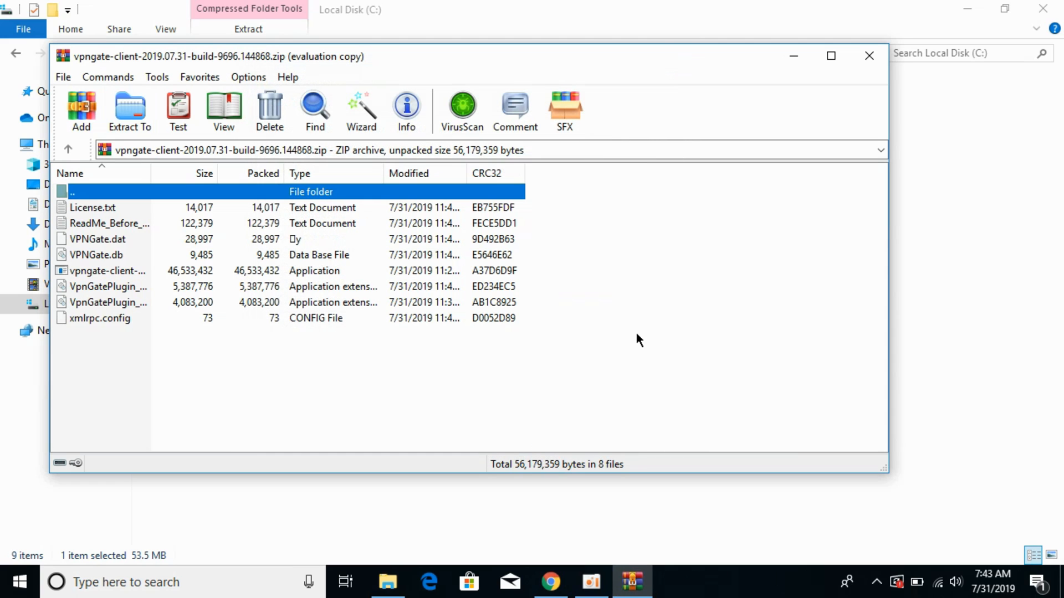
left_click(869, 55)
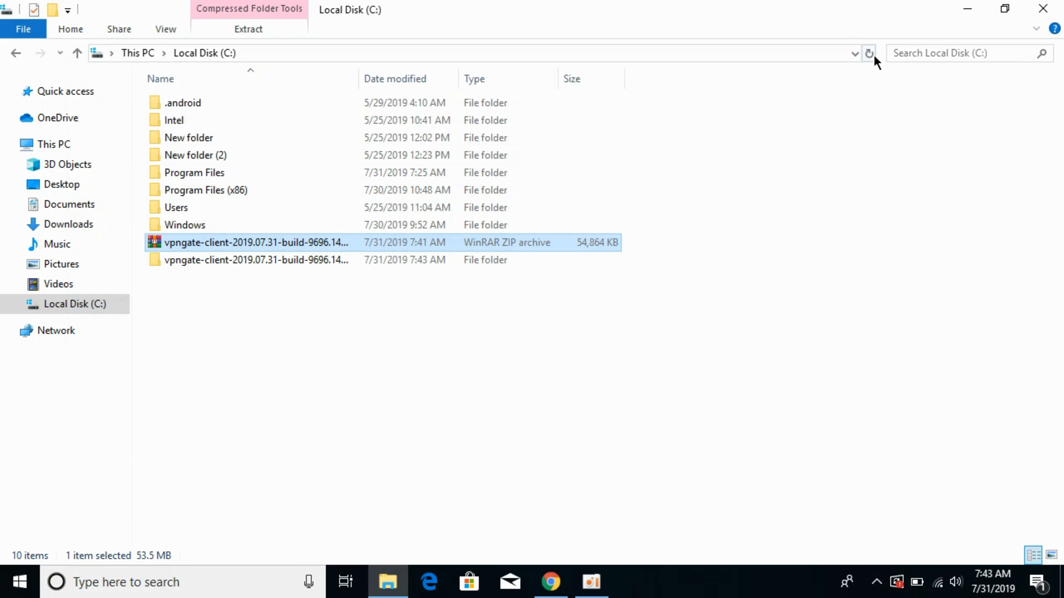
right_click(256, 242)
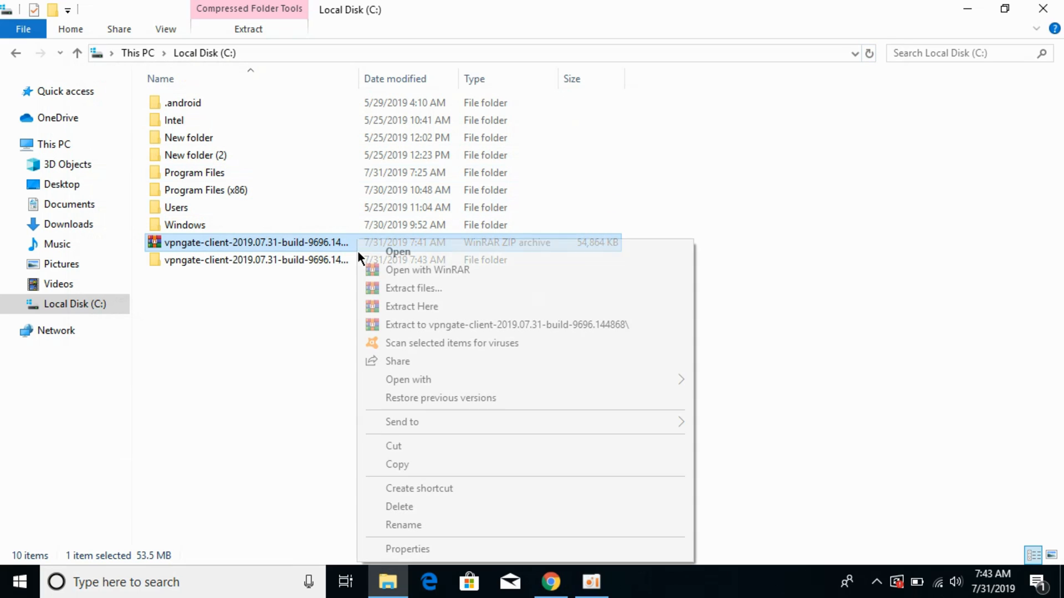
mouse_move(451, 343)
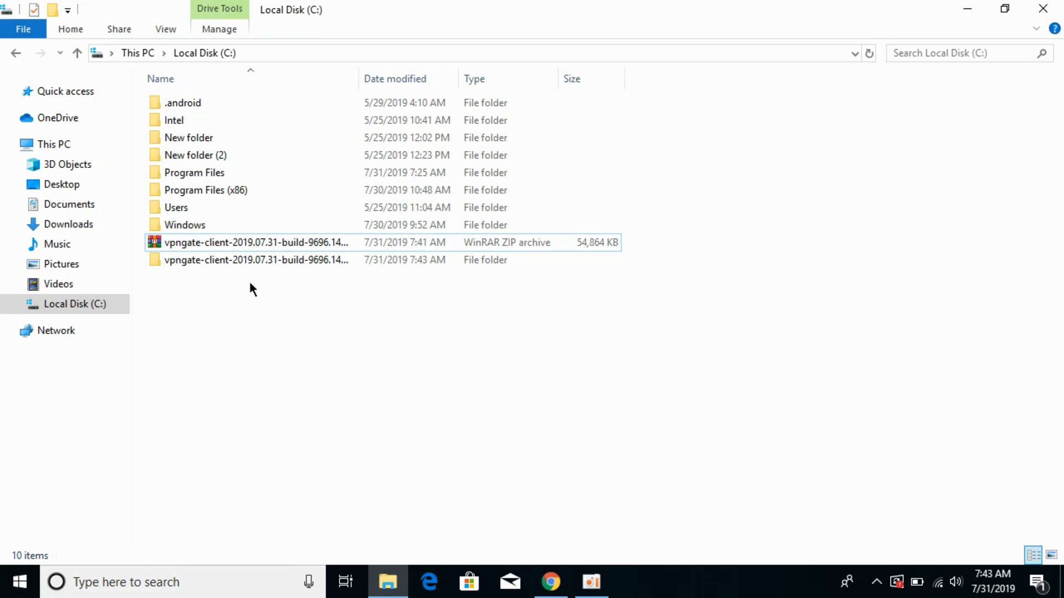
Run the vpngate-client installer from the extracted vpngate-client-2019.07.31-build-9696.144868 folder.
double_click(257, 260)
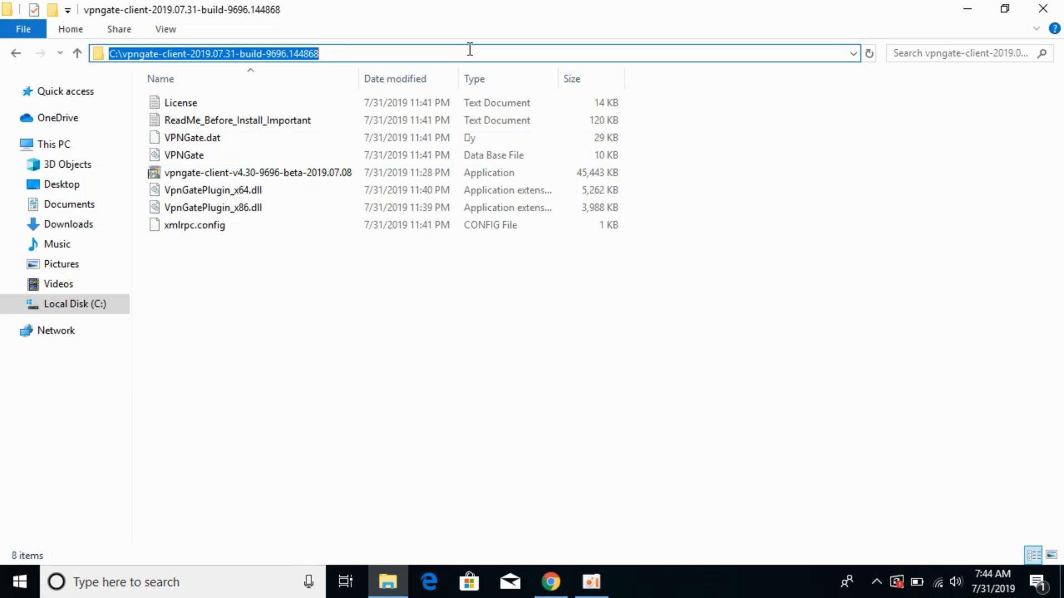
mouse_move(258, 173)
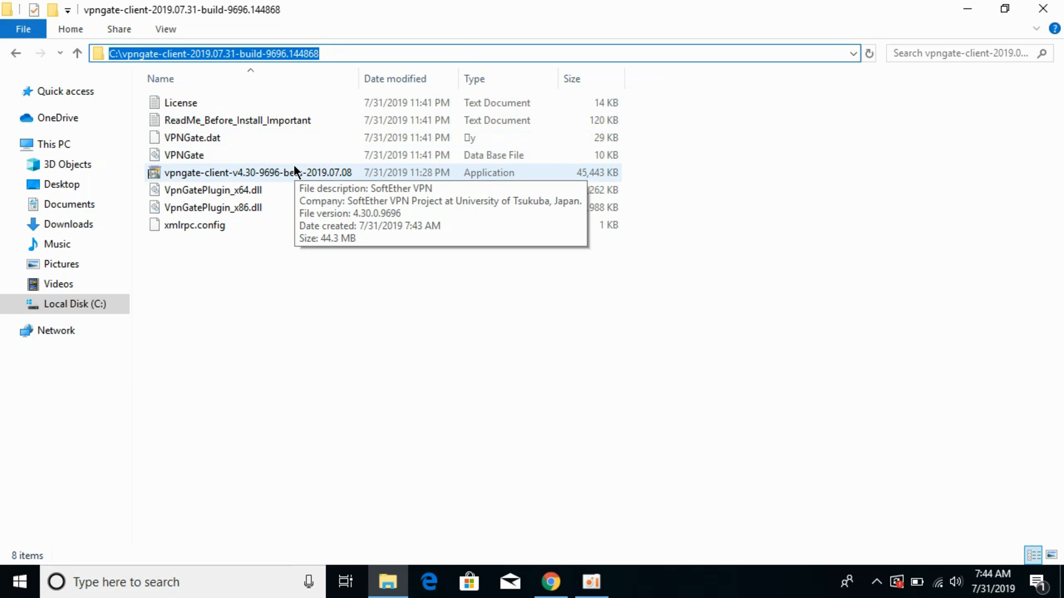
left_click(258, 172)
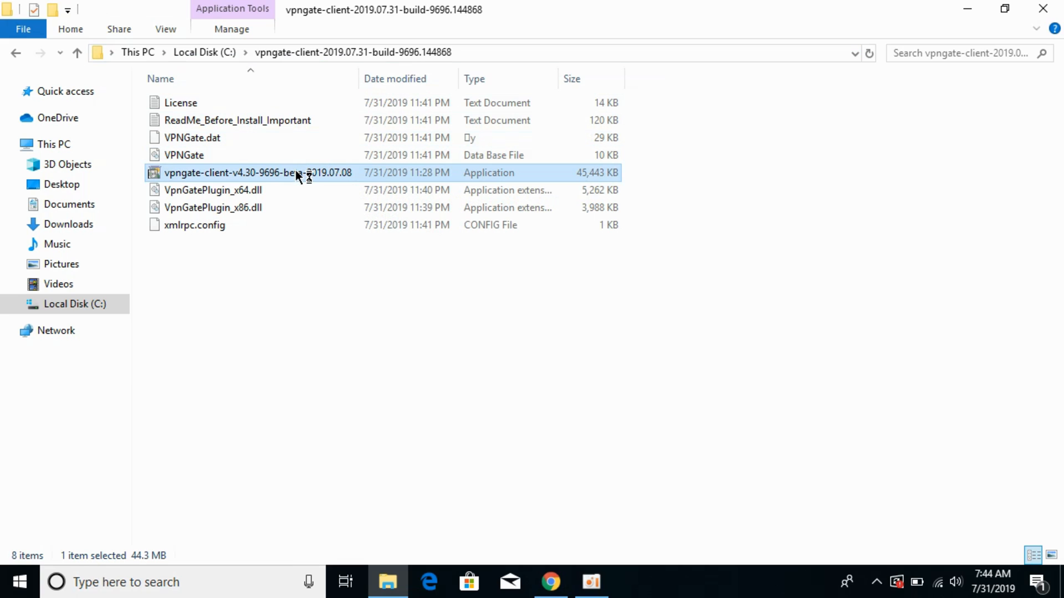
double_click(256, 173)
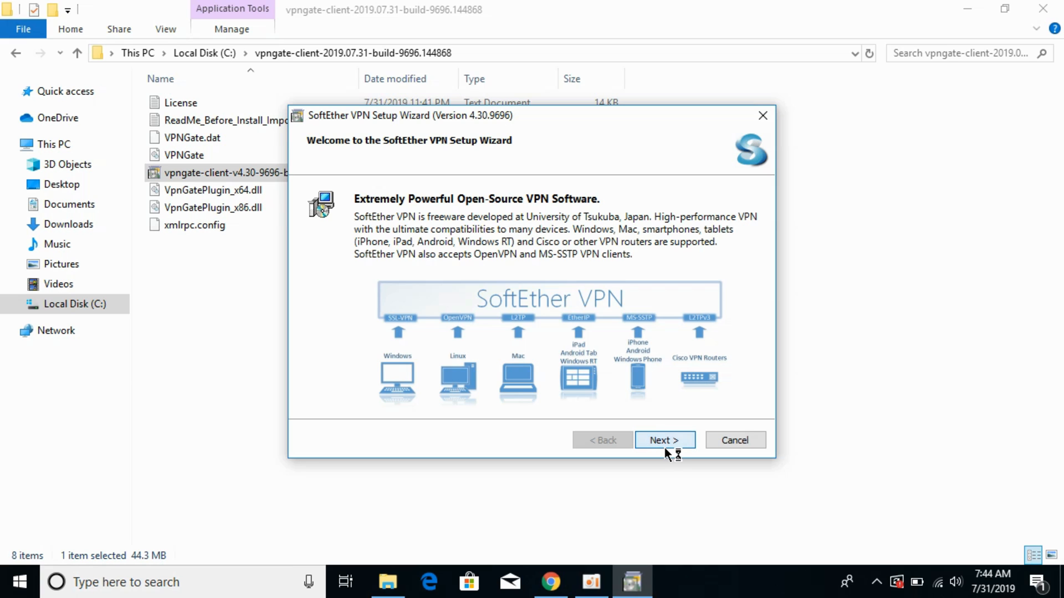
Choose the SoftEther VPN Client component, accept the license agreement, and pass the important notices.
left_click(664, 439)
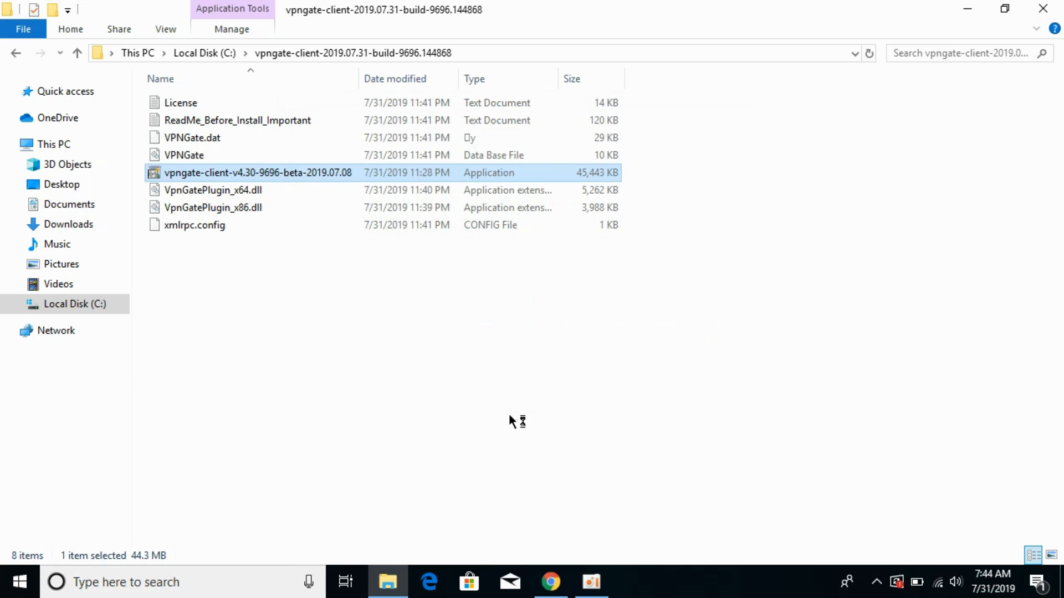
double_click(258, 172)
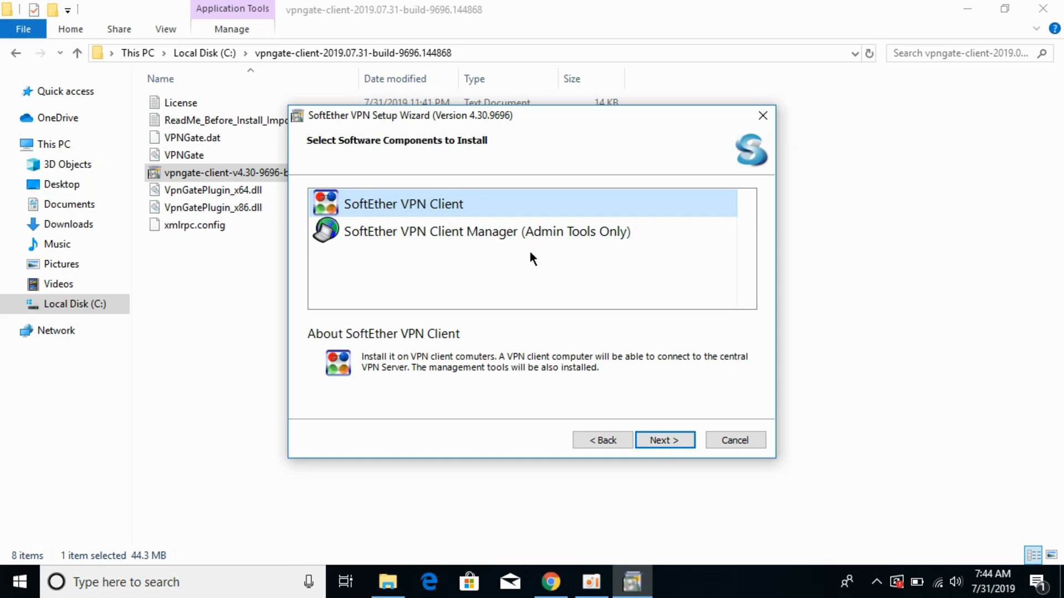
left_click(664, 440)
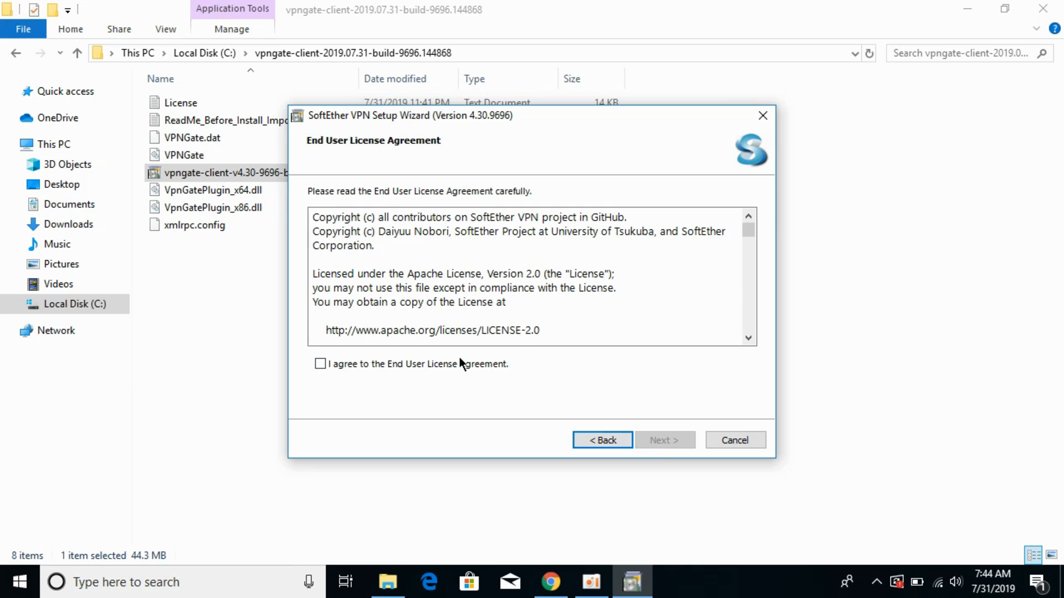
left_click(664, 440)
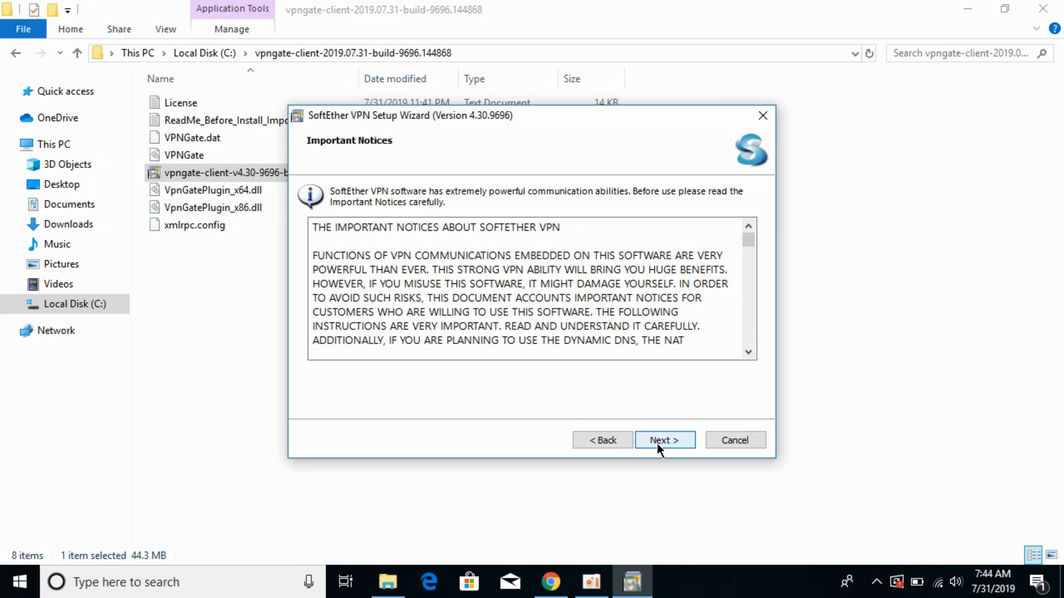
left_click(664, 439)
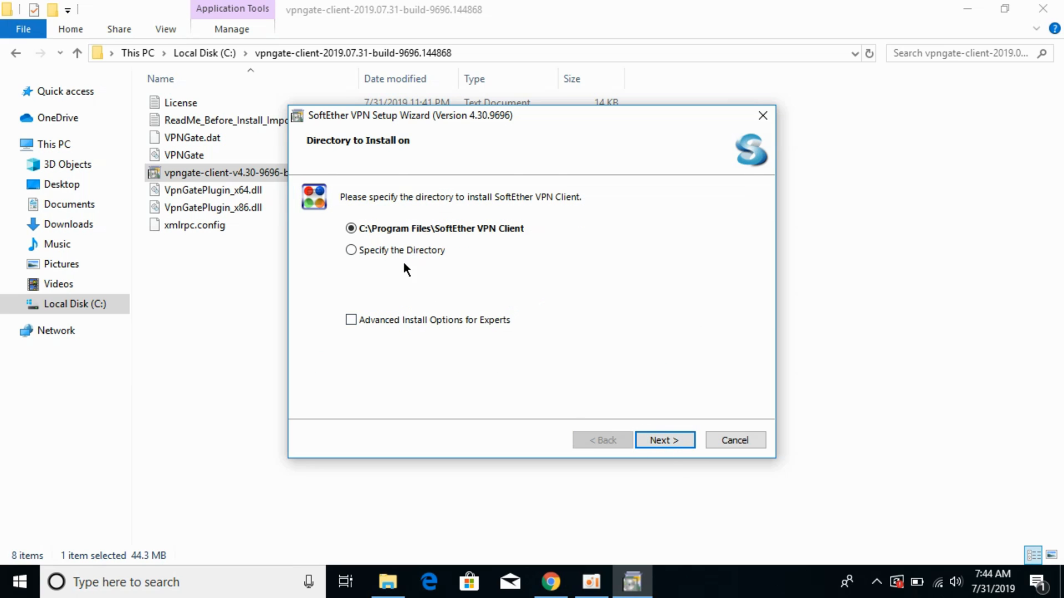
Install into C:\vpngate-client-2019.07.31-build-9696.144868 and finish setup, launching the Client Manager.
left_click(351, 250)
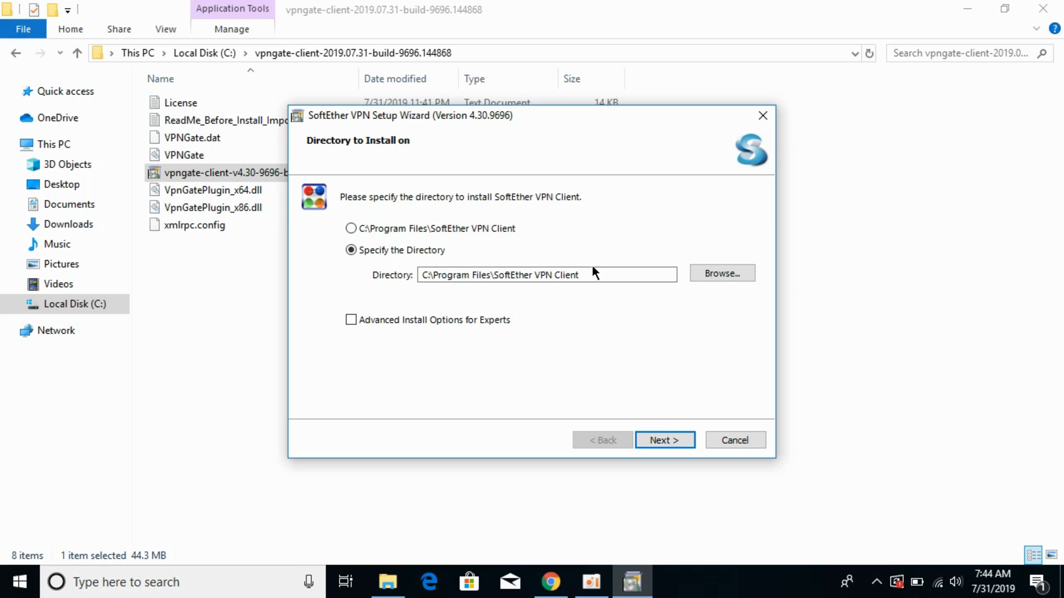
left_click(547, 274)
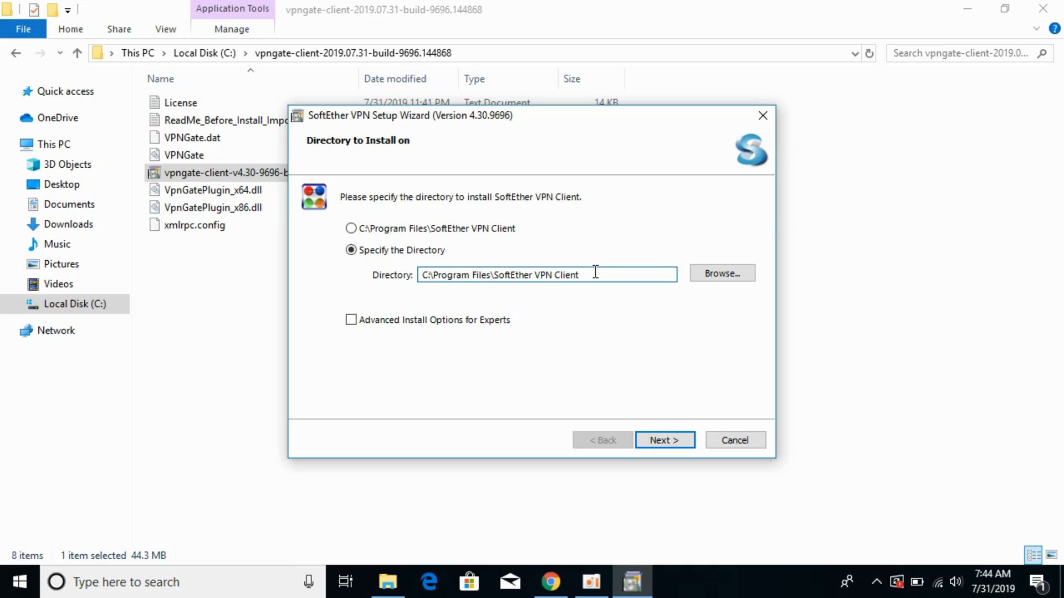
type("C:\\vpngate-client-2019.07.31-build-9696.144868")
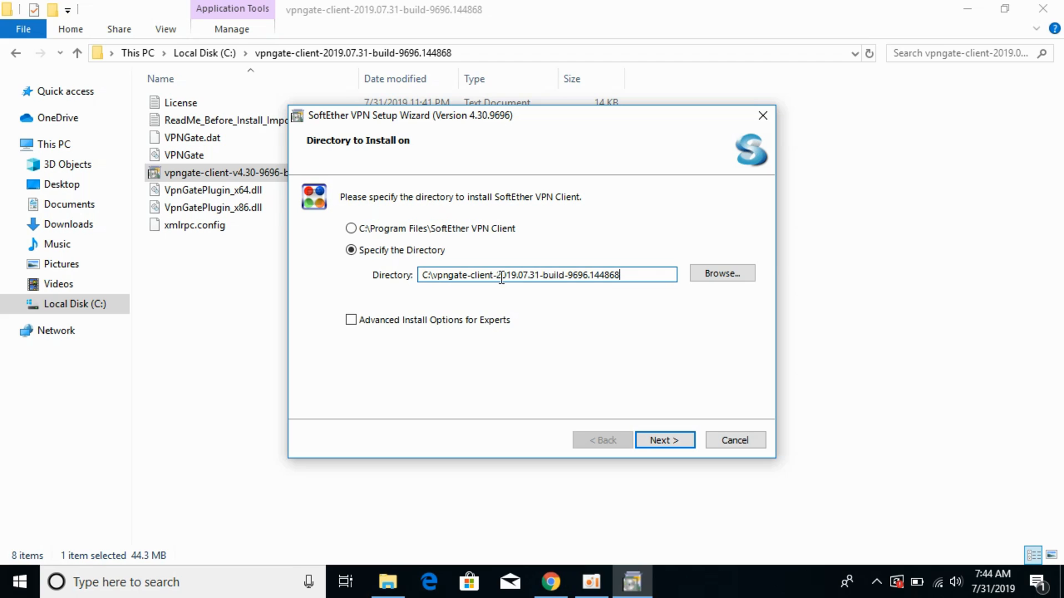
left_click(664, 440)
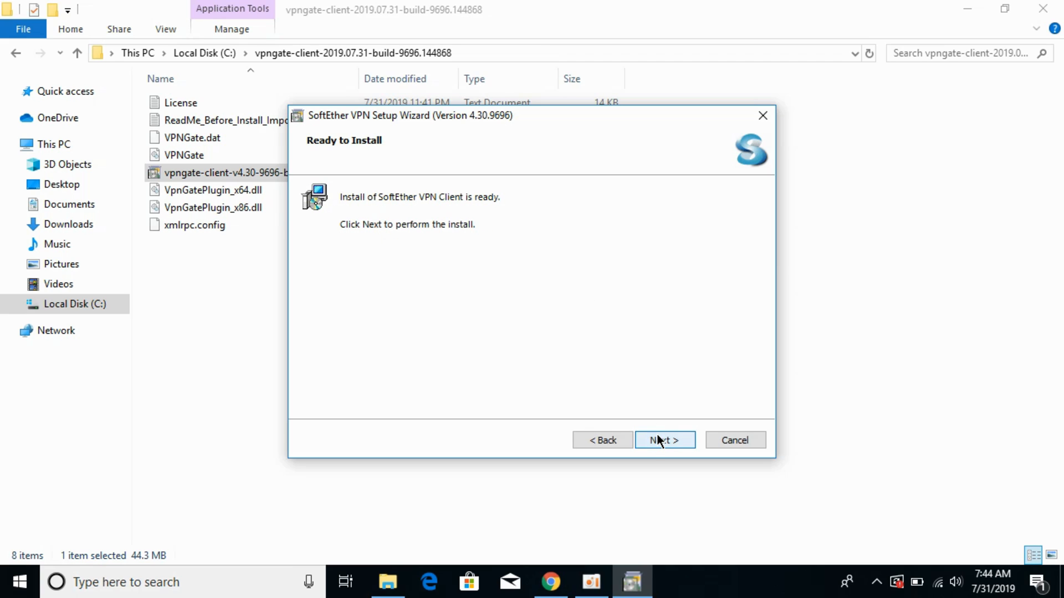
left_click(664, 440)
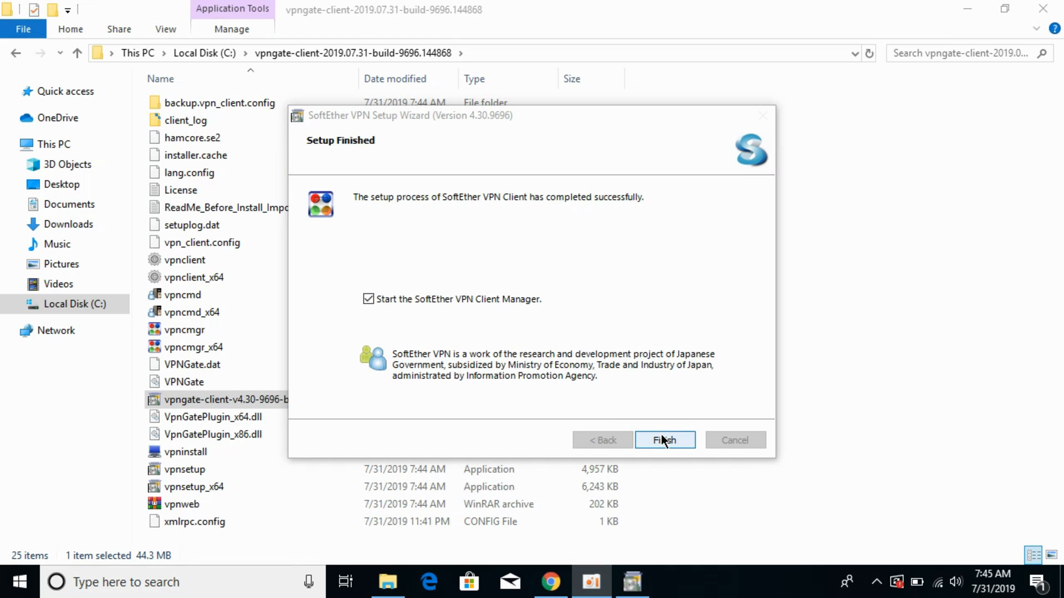
left_click(664, 439)
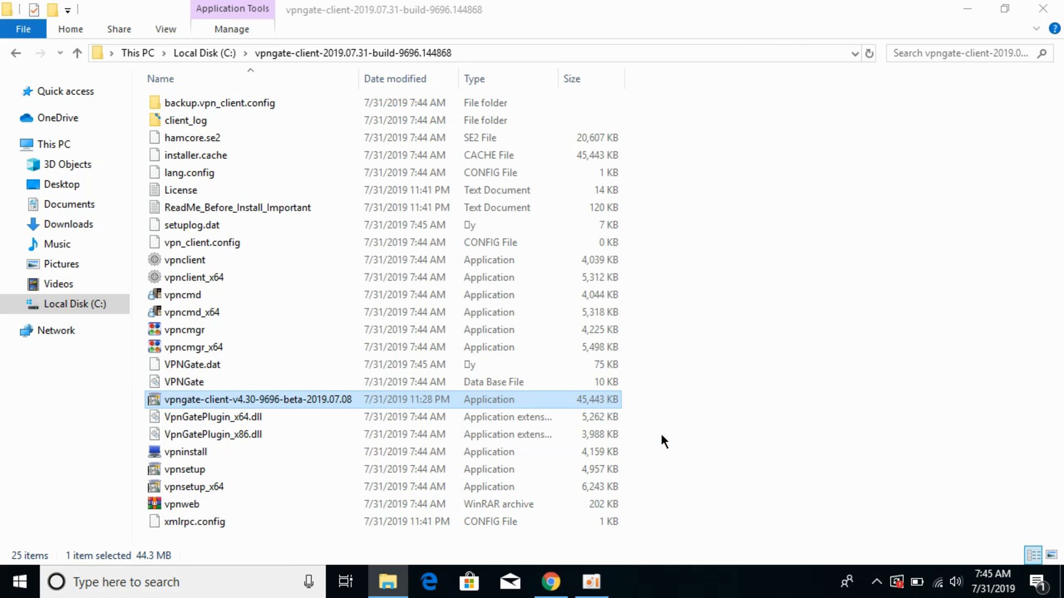
Open the VPN Gate Public VPN Relay Servers entry, accept the caution notice, and close the Service Control Panel.
double_click(257, 400)
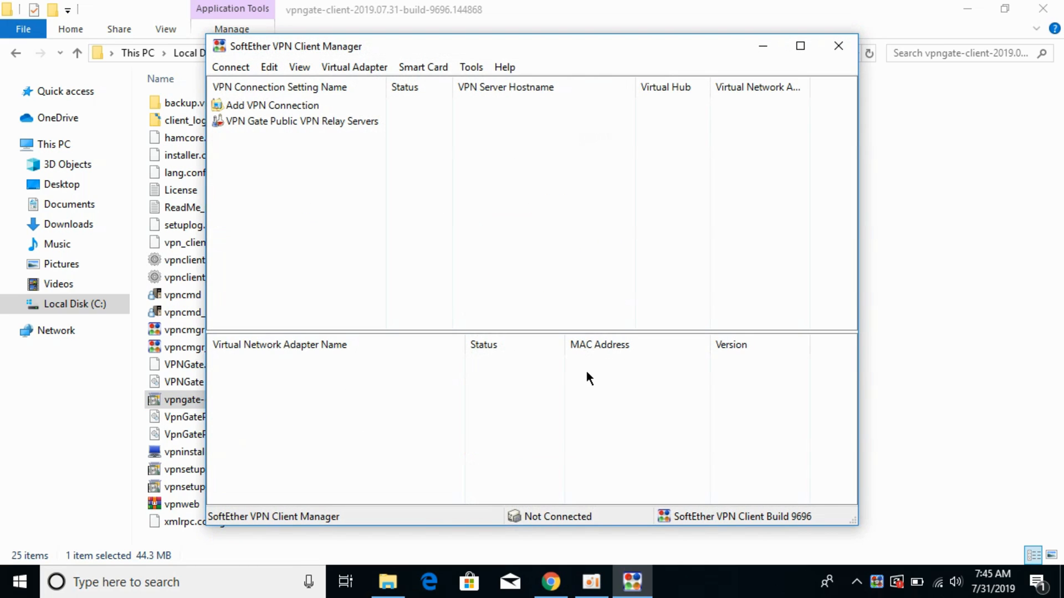
left_click(301, 121)
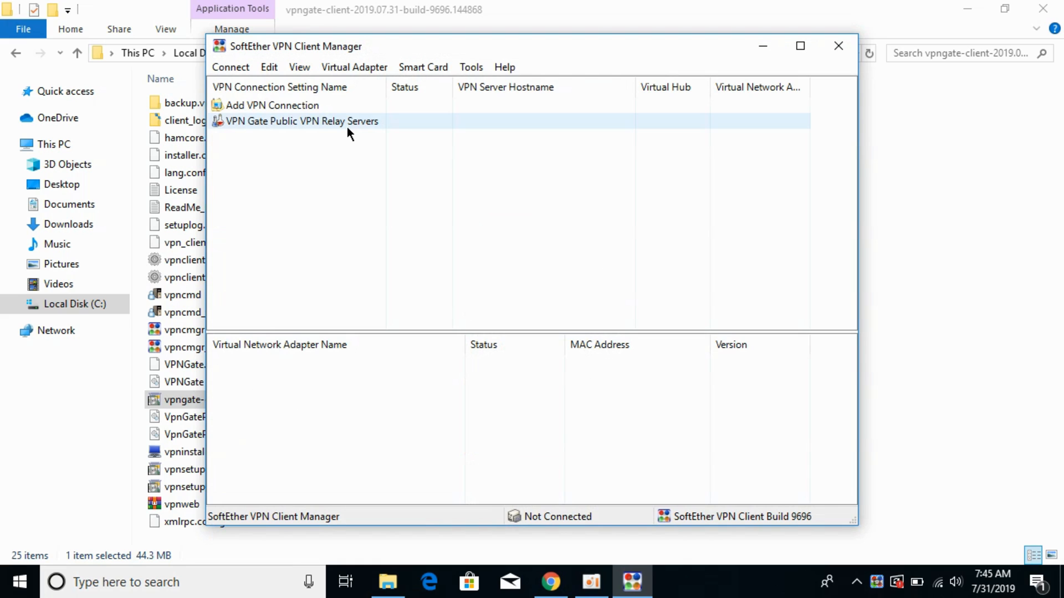
double_click(302, 121)
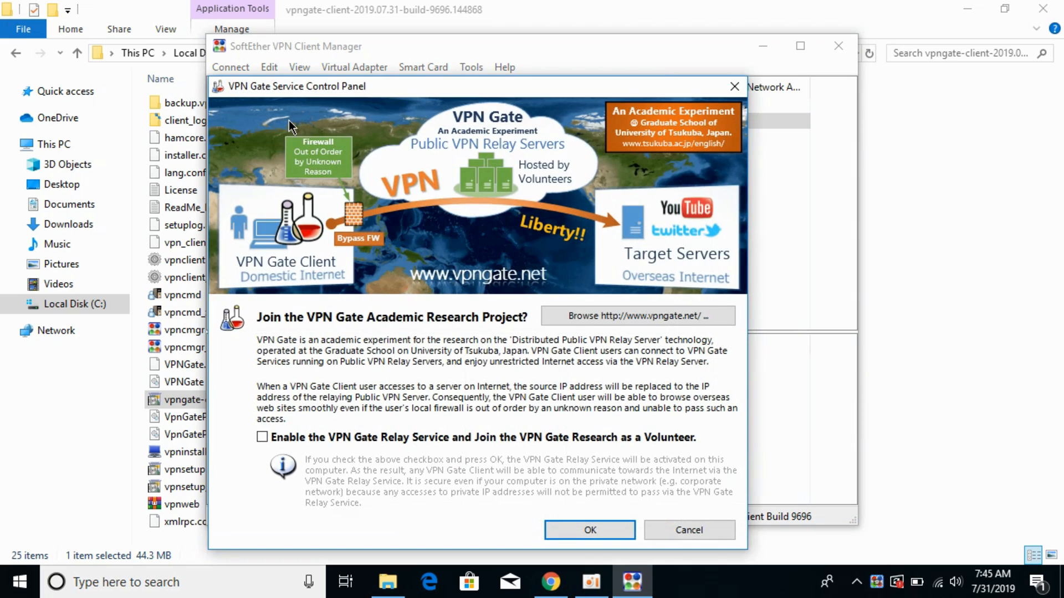
left_click(263, 437)
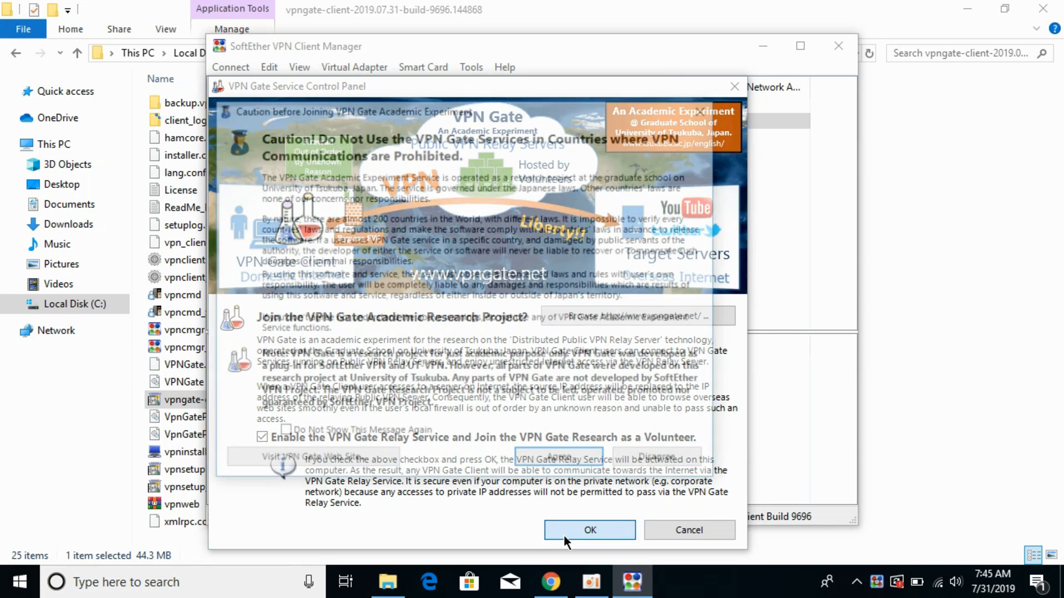
left_click(589, 529)
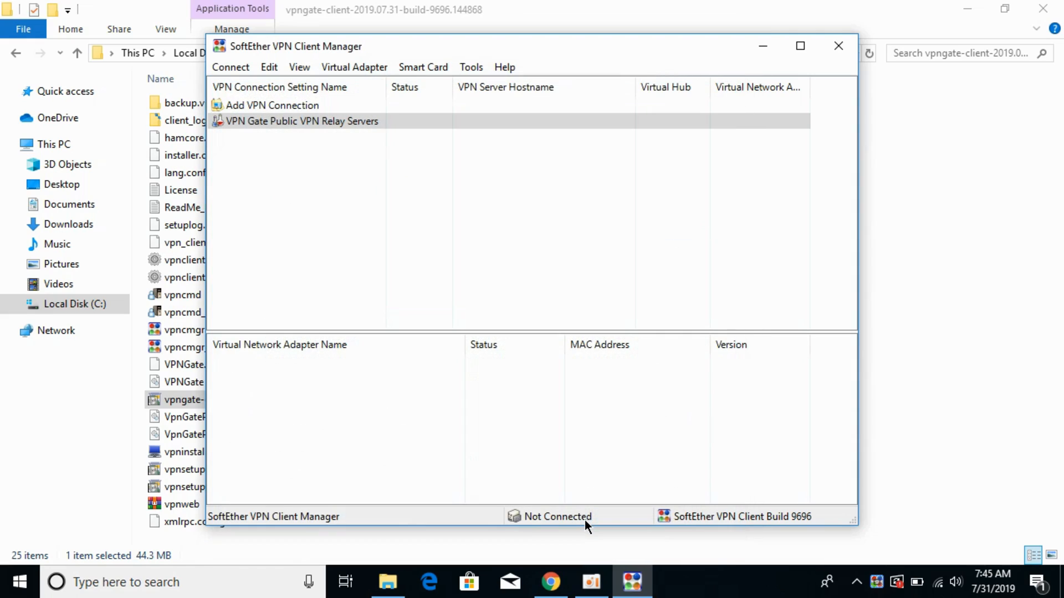
Select the Japan relay server 219.104.89.253 in the VPN Gate Public VPN Relay Servers list.
double_click(302, 121)
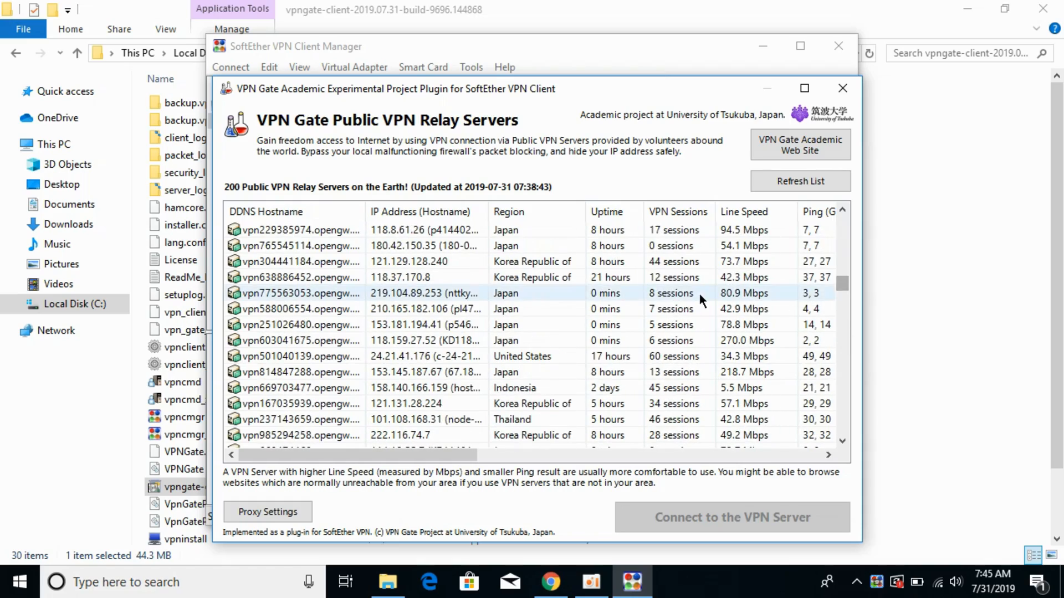
left_click(300, 293)
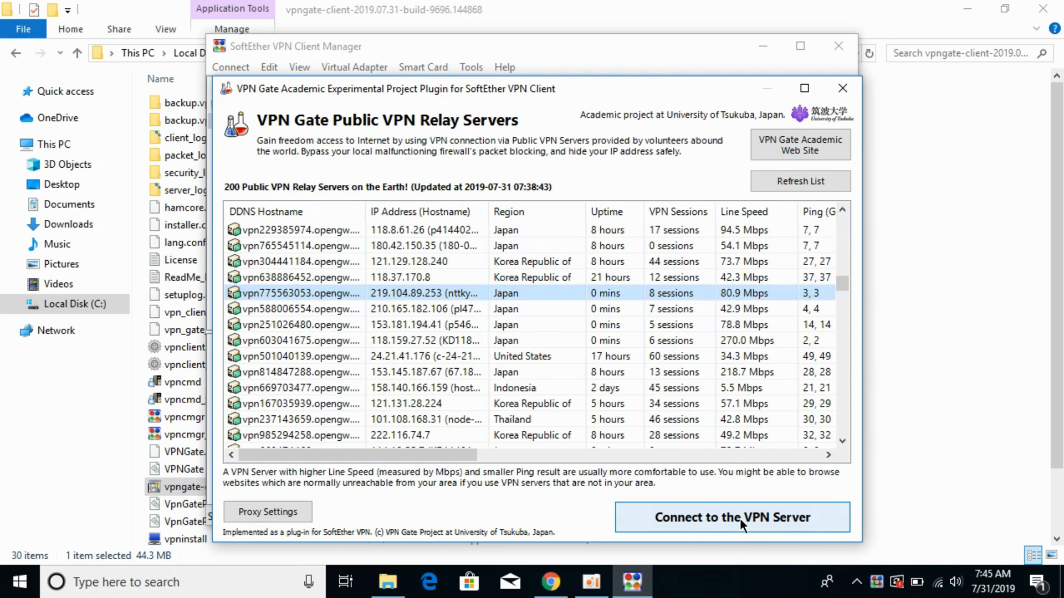